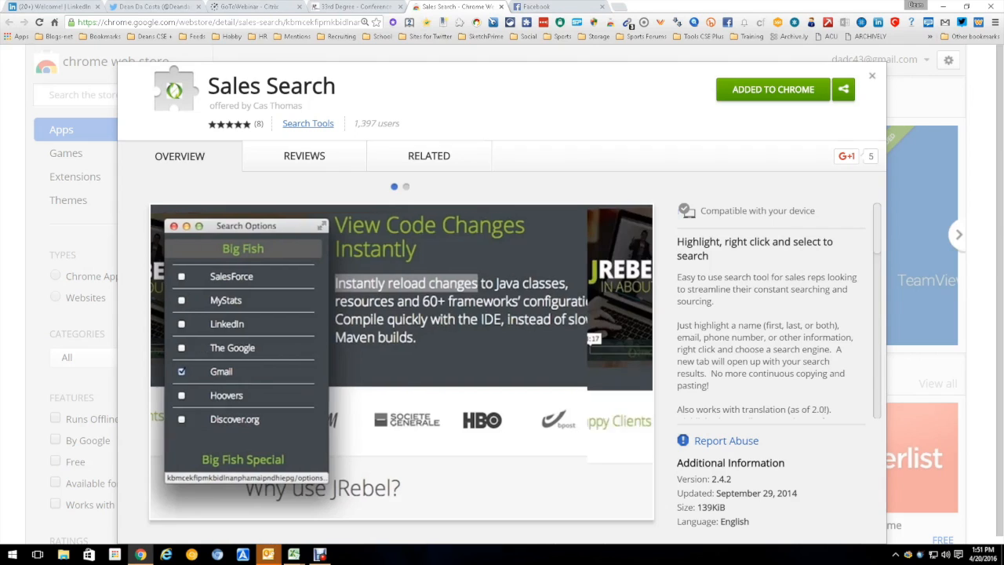
# Search Google for Anton Arhipov's highlighted bio sentence via the Sales Search context menu
pyautogui.rightClick(449, 280)
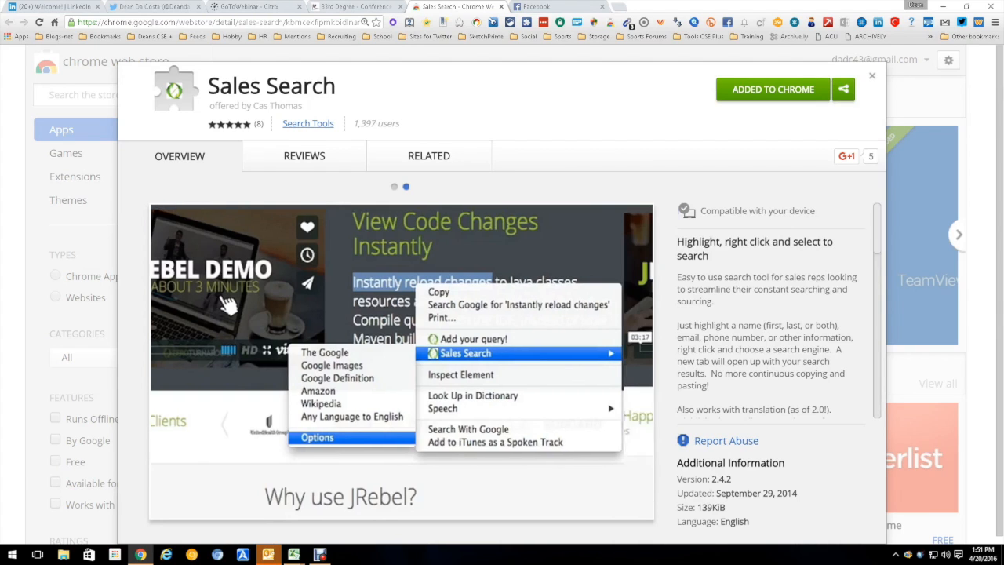
pyautogui.click(317, 436)
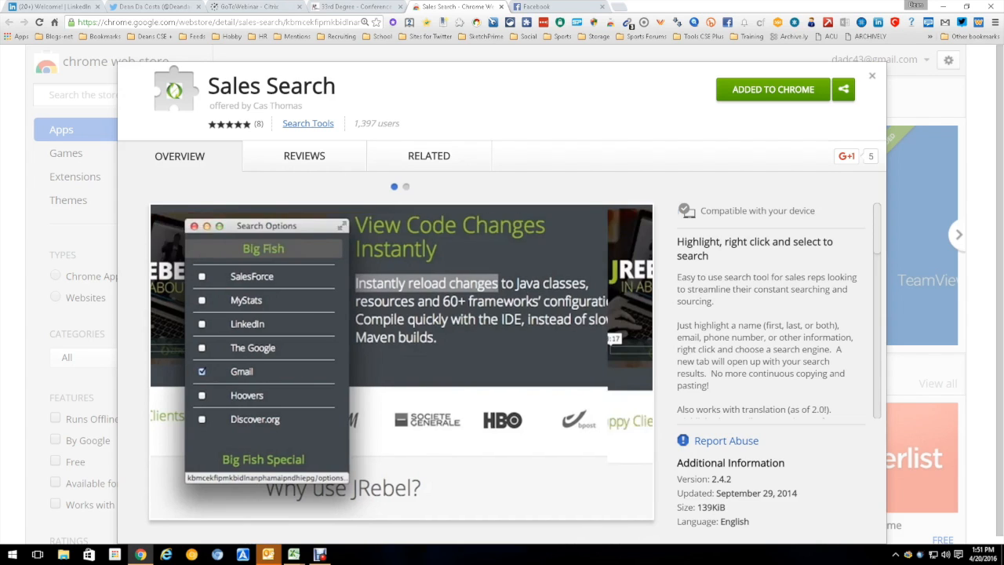
pyautogui.rightClick(449, 282)
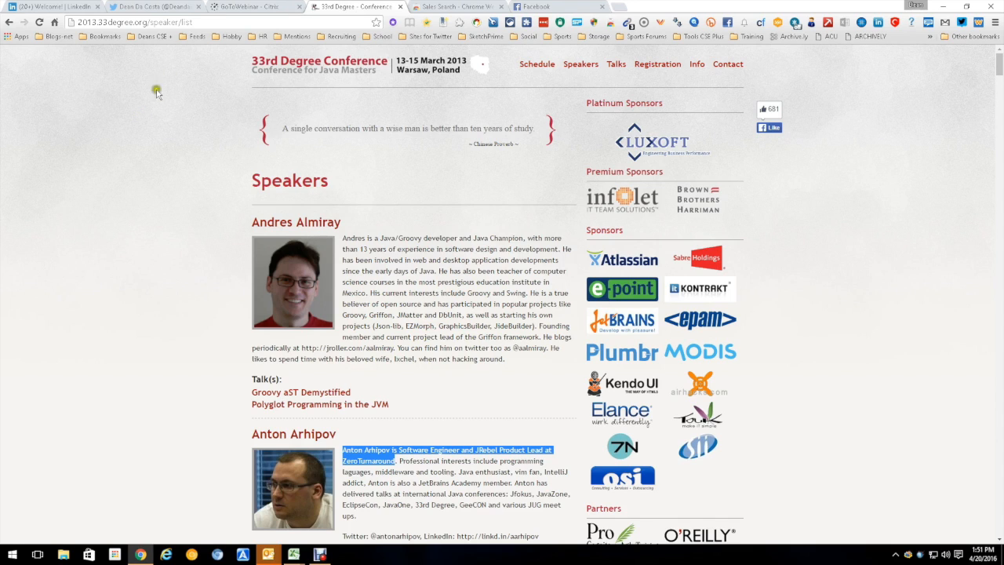
pyautogui.moveTo(311, 448)
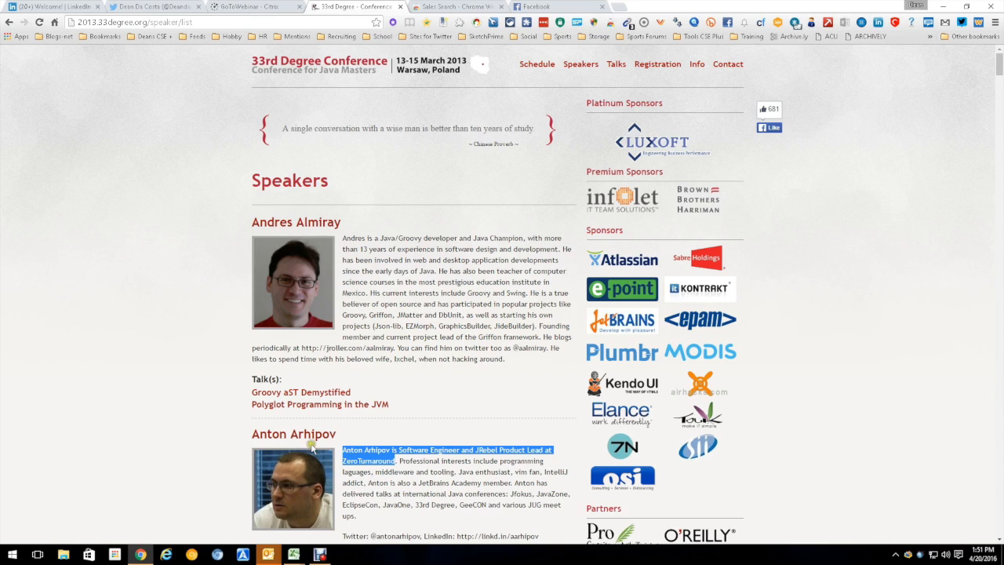
pyautogui.moveTo(407, 456)
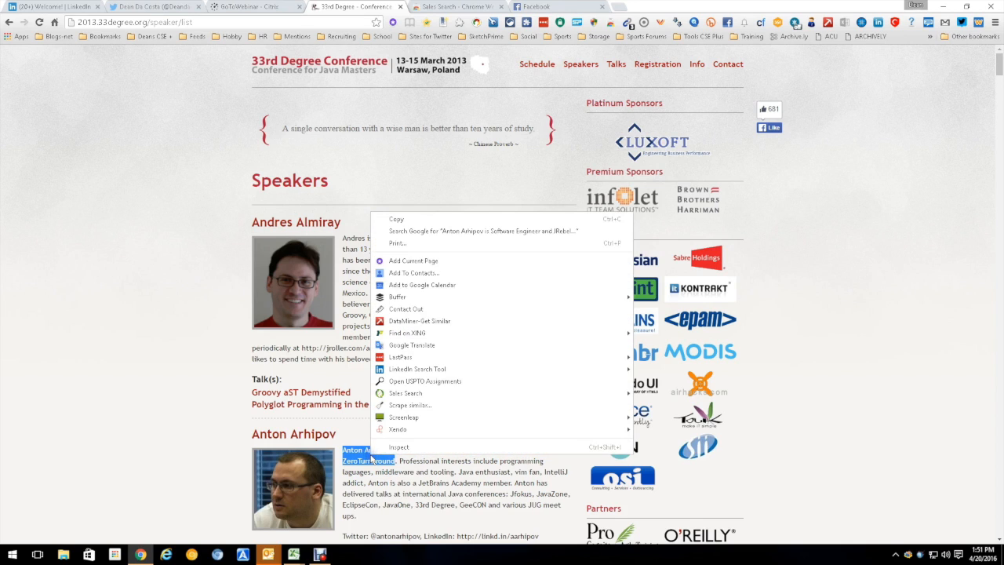
pyautogui.moveTo(404, 392)
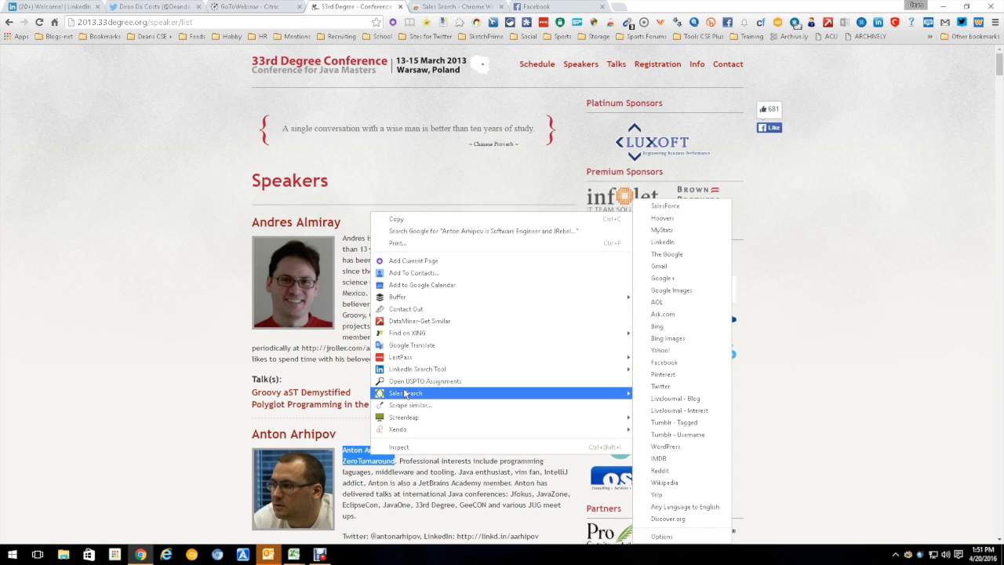
pyautogui.moveTo(662, 278)
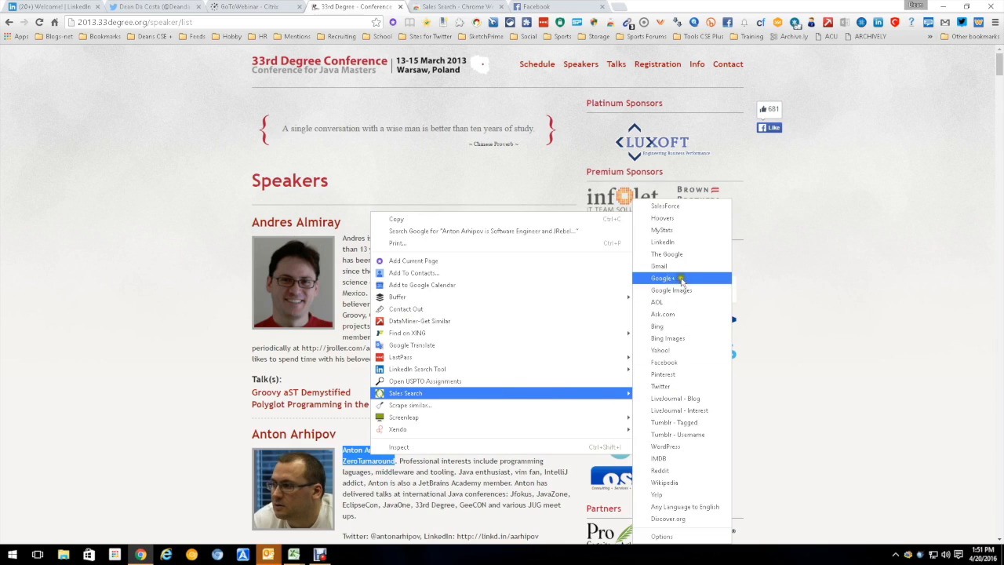
pyautogui.click(663, 278)
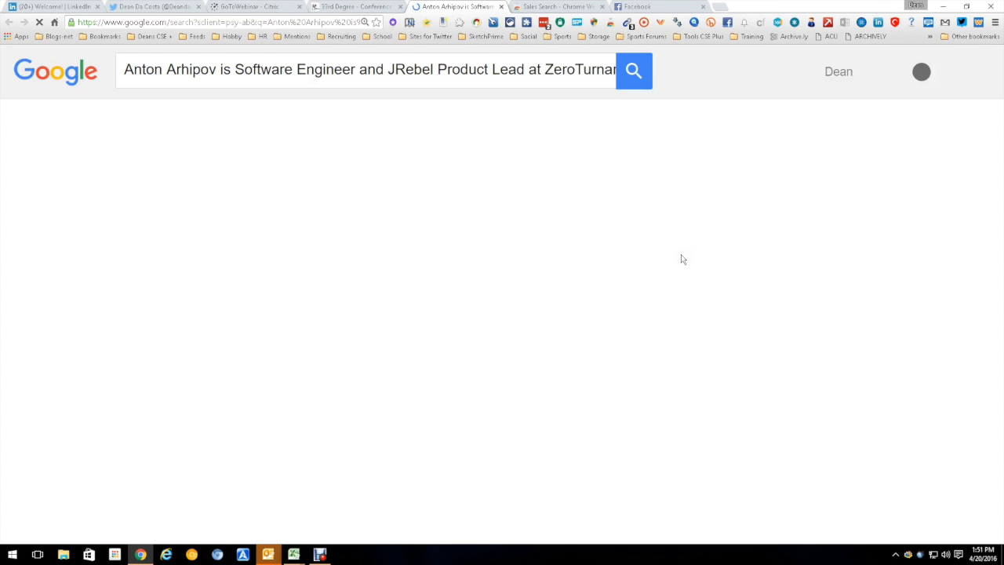
# Switch from the Google results back to the 33rd Degree Conference speakers tab
pyautogui.click(634, 71)
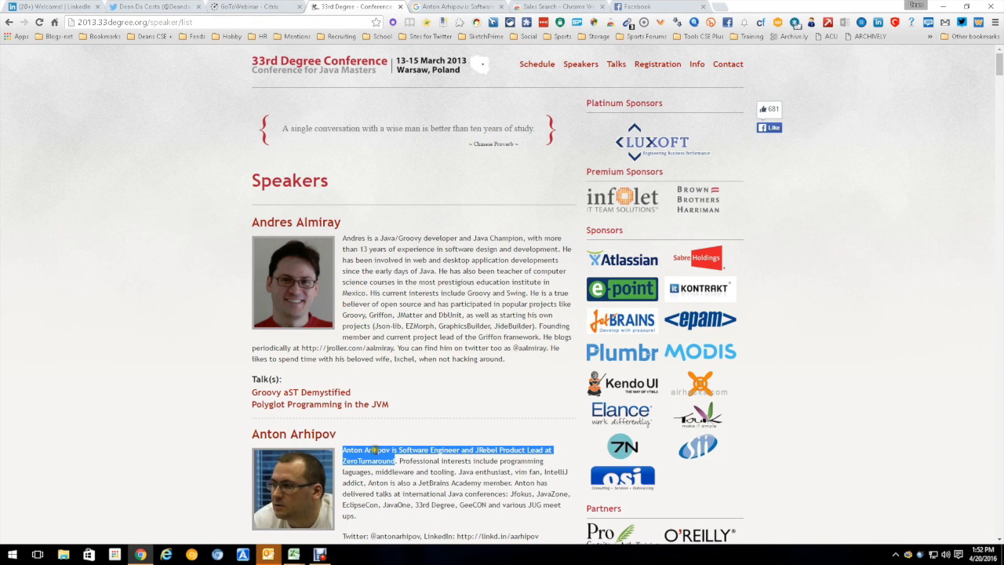
# Reach the Sales Search Options window from the highlighted bio's context menu
pyautogui.rightClick(369, 455)
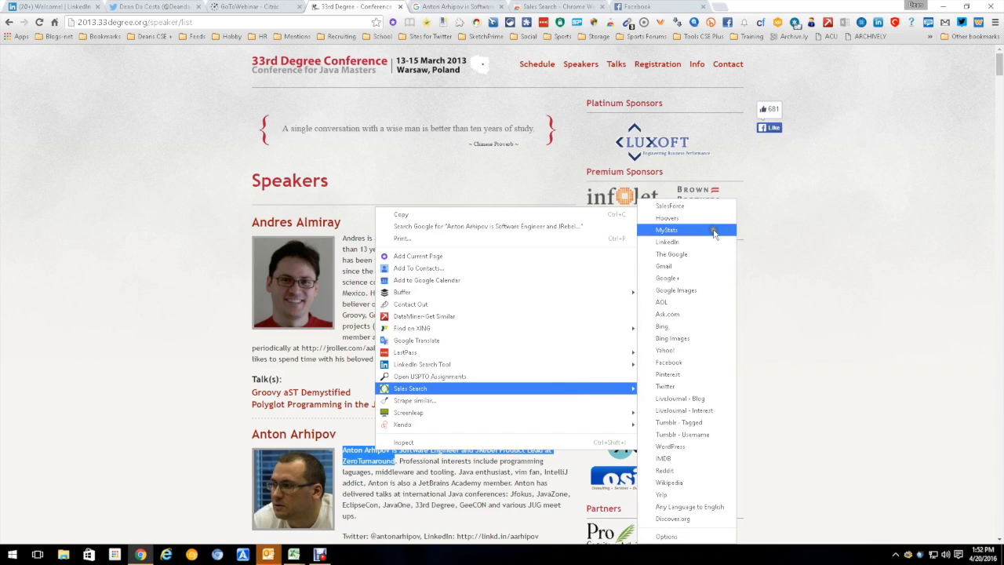
pyautogui.moveTo(689, 289)
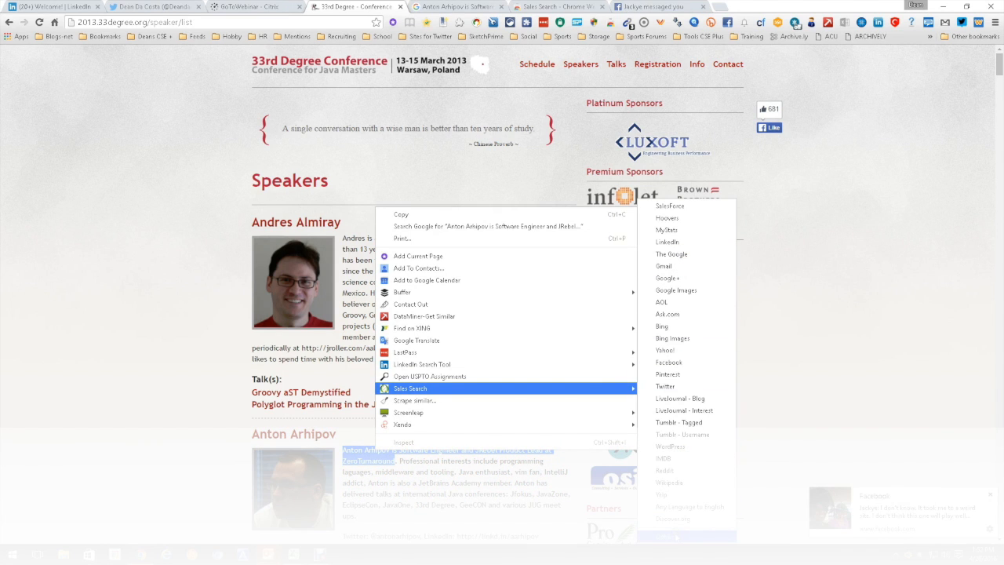
pyautogui.click(409, 389)
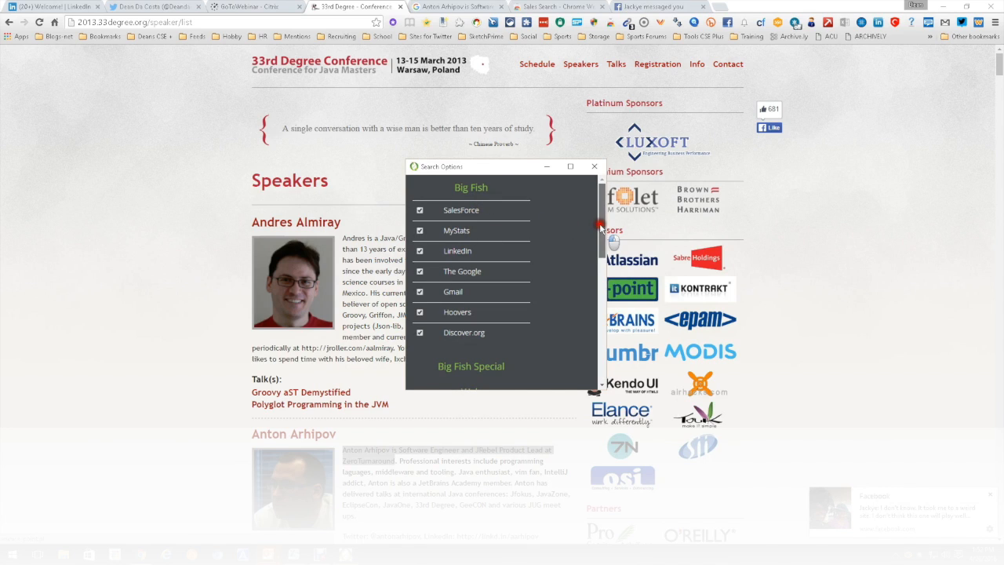
# Save IMDB, Reddit, Wikipedia and Yelp as search sites and verify them in the bio's Sales Search menu
pyautogui.scroll(-3)
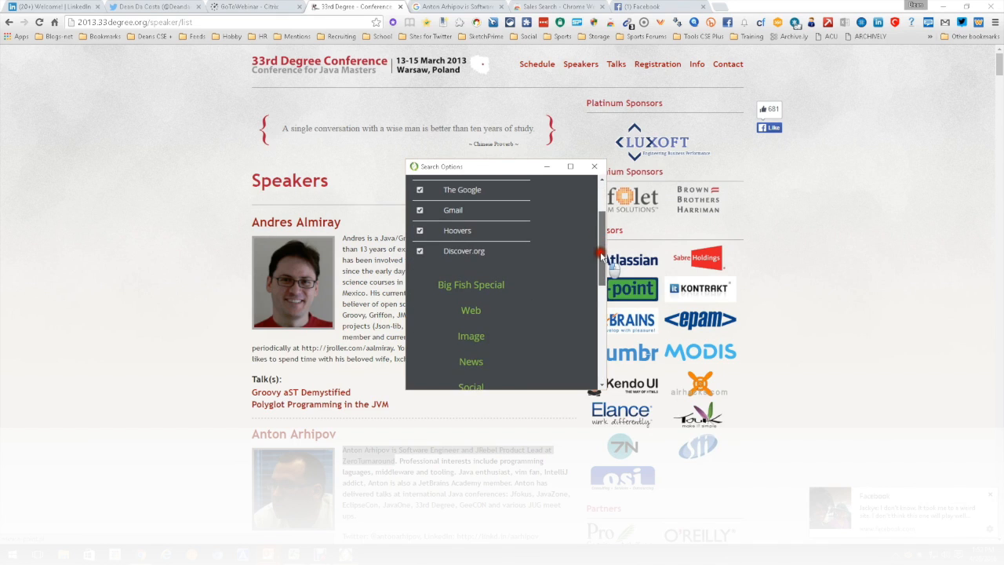
pyautogui.scroll(-3)
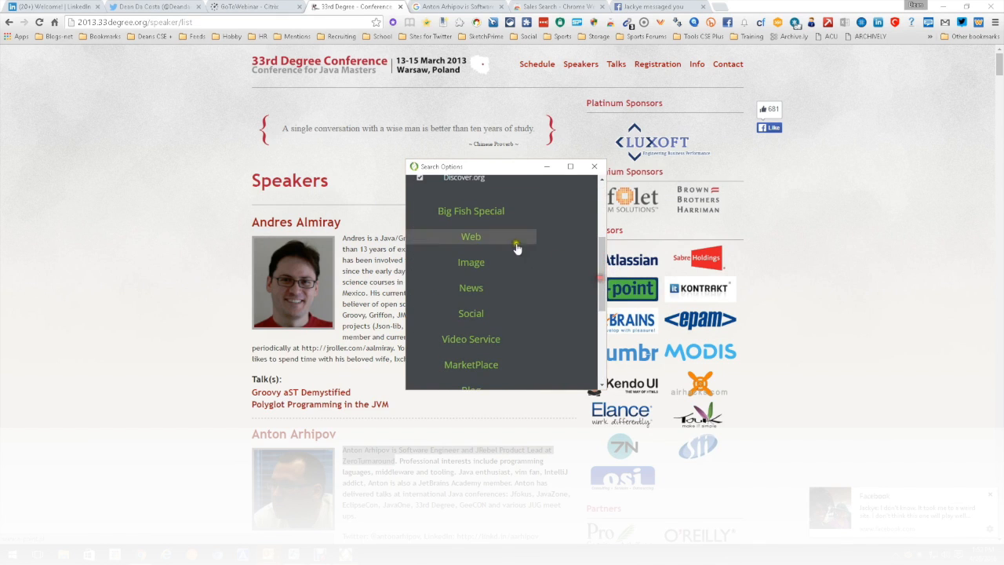
pyautogui.scroll(-3)
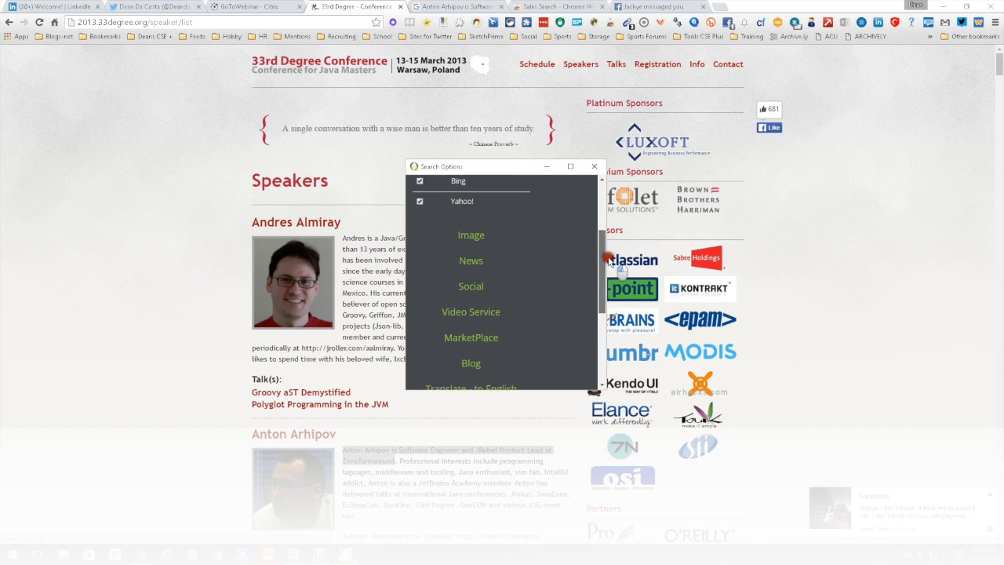
pyautogui.scroll(-3)
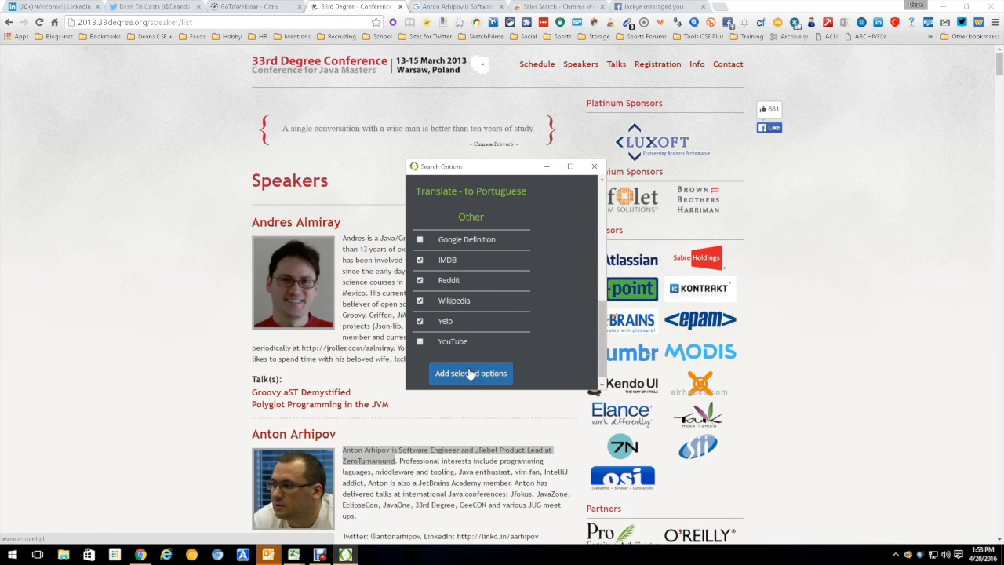
pyautogui.click(471, 374)
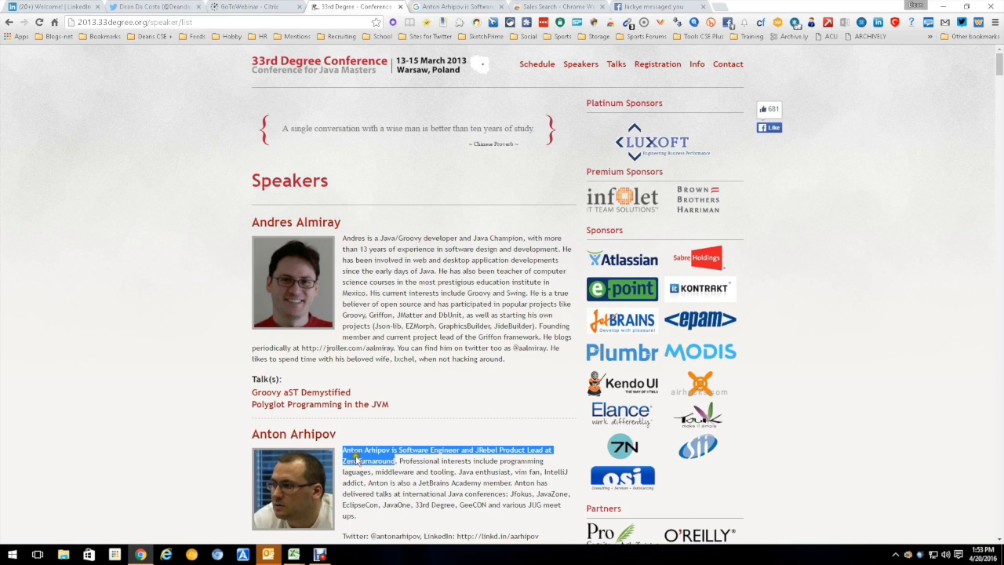
pyautogui.rightClick(369, 455)
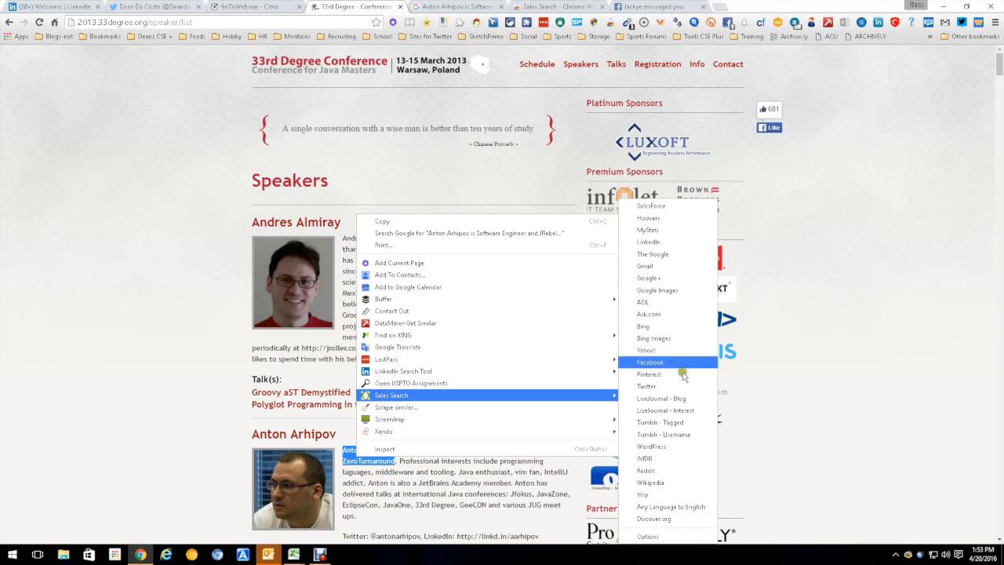